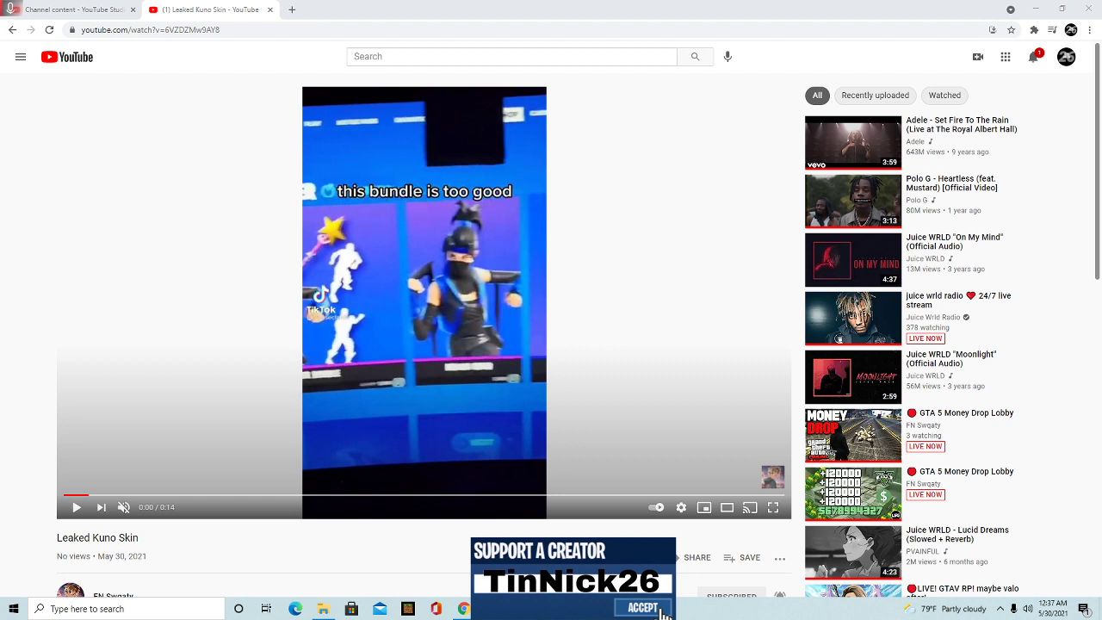
pyautogui.moveTo(551, 168)
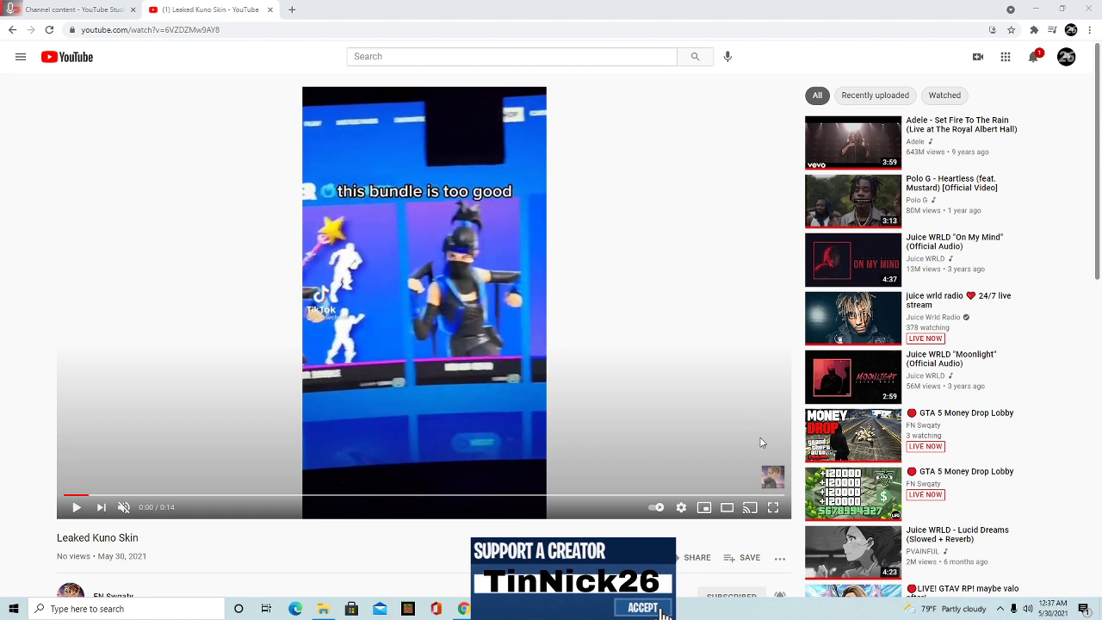
pyautogui.moveTo(334, 445)
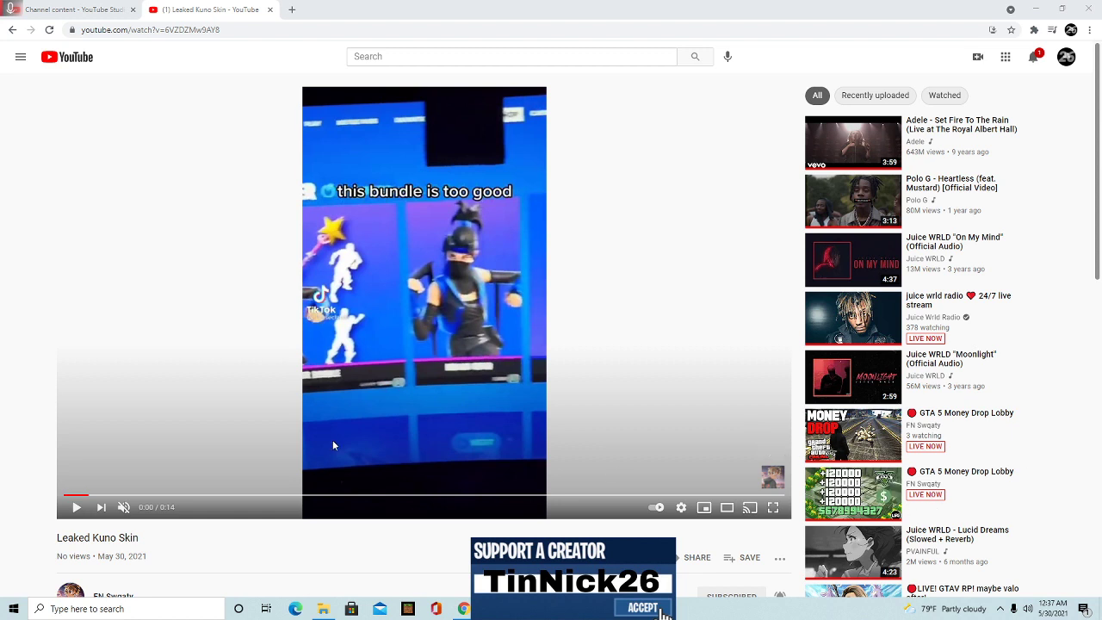
pyautogui.moveTo(421, 428)
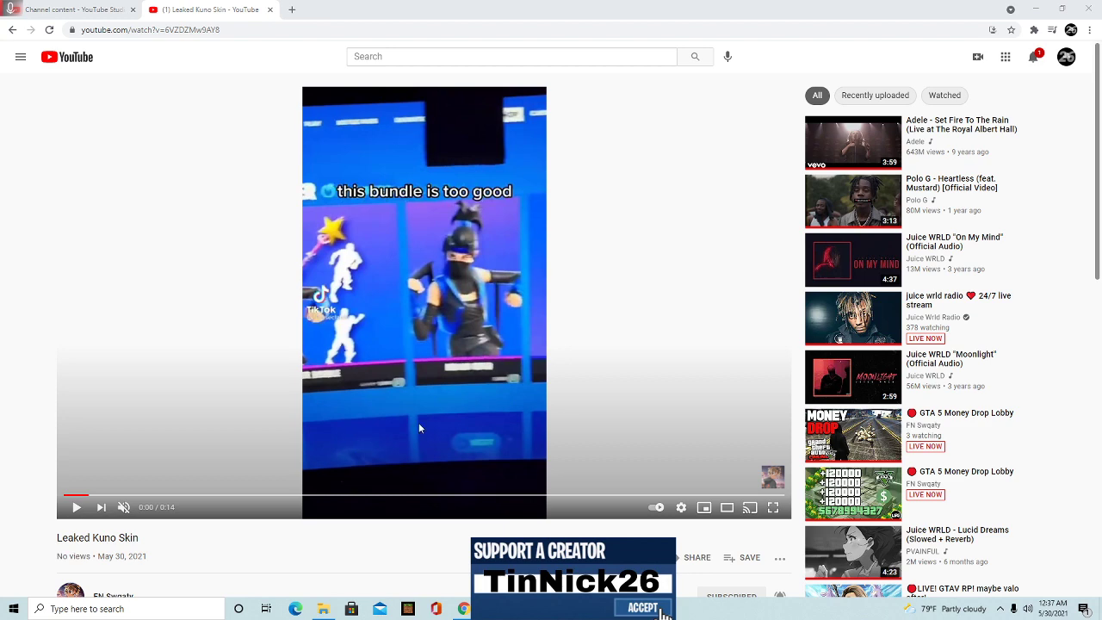
pyautogui.moveTo(172, 446)
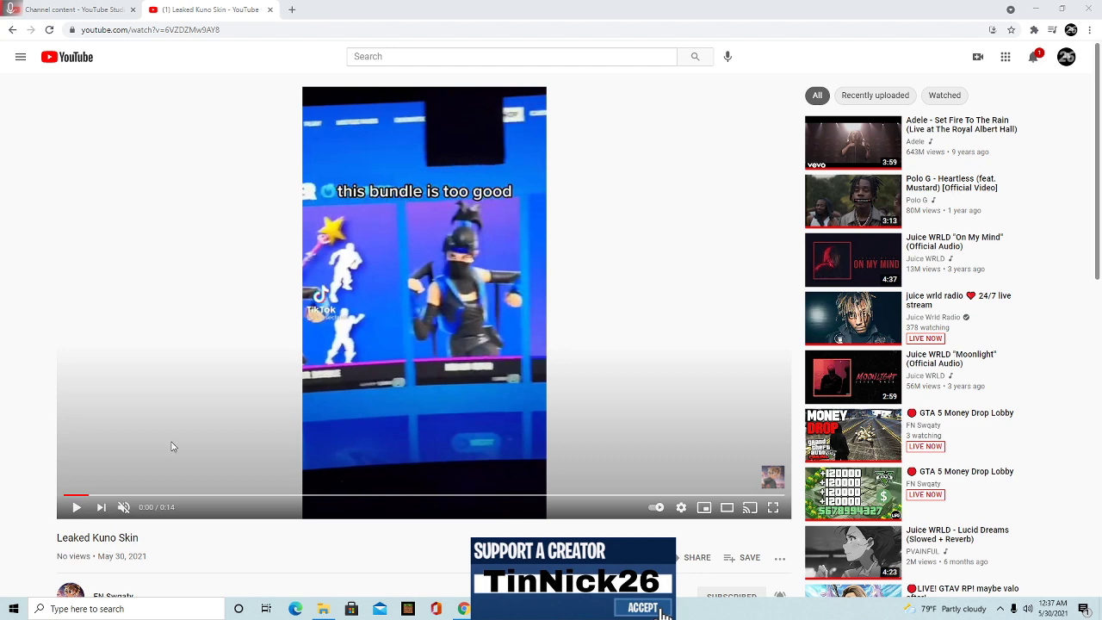
# Start playback of the muted Leaked Kuno Skin video from its paused start.
pyautogui.click(76, 507)
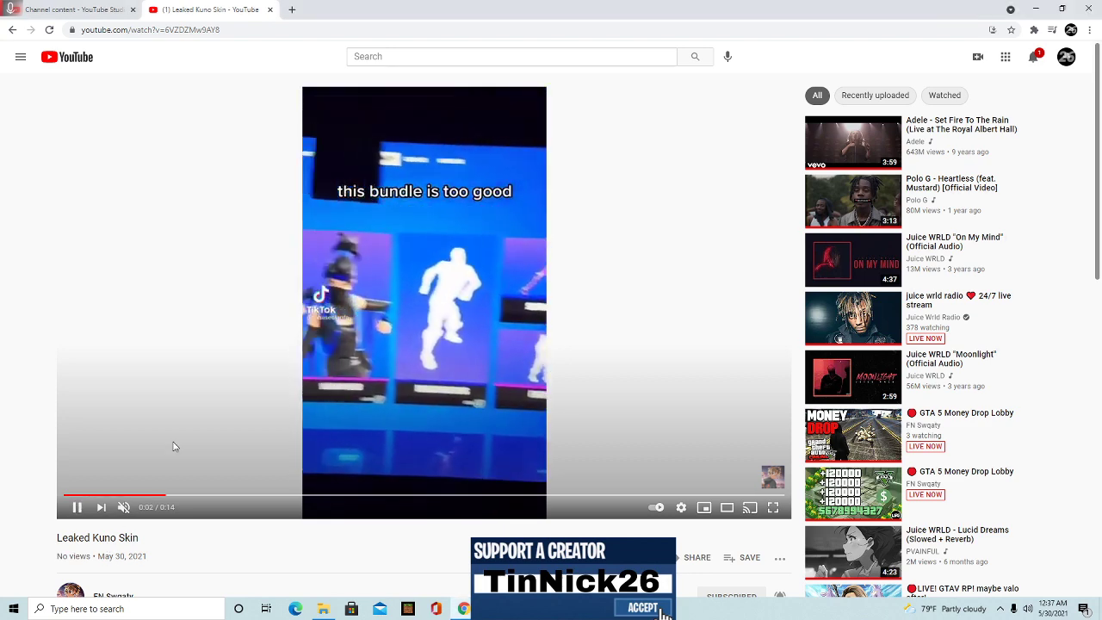